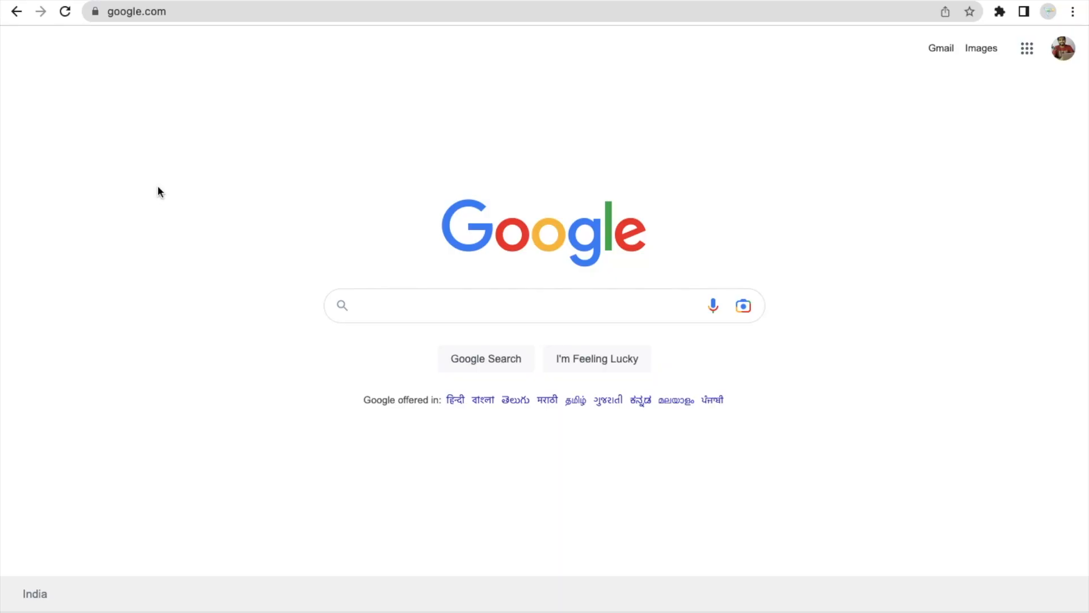
Step: Search Google for "honey extension" via the suggestion under the typed "honey"
text(honey)
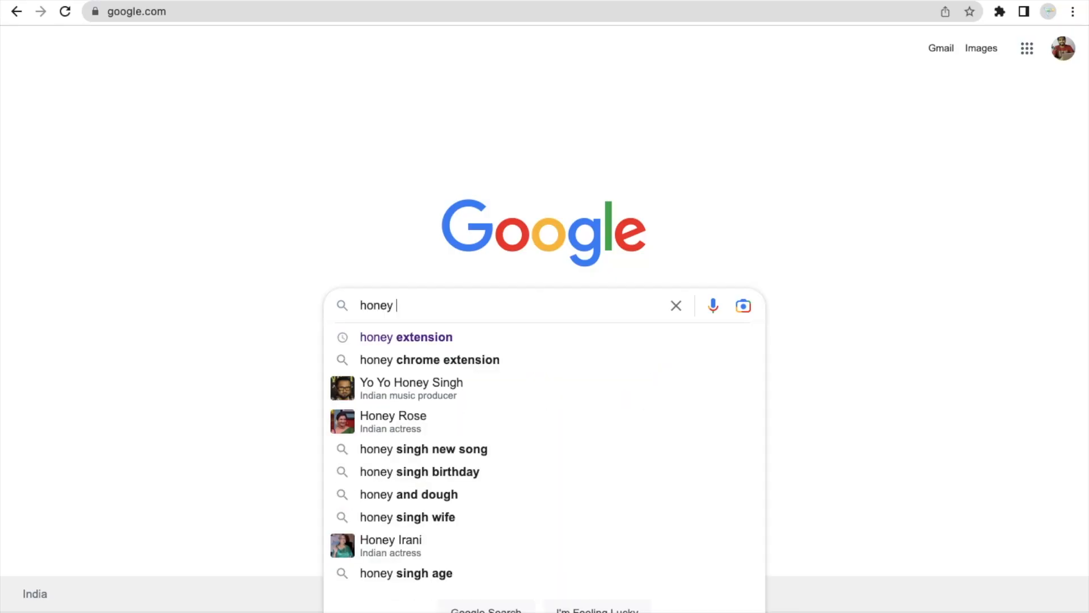
click(407, 337)
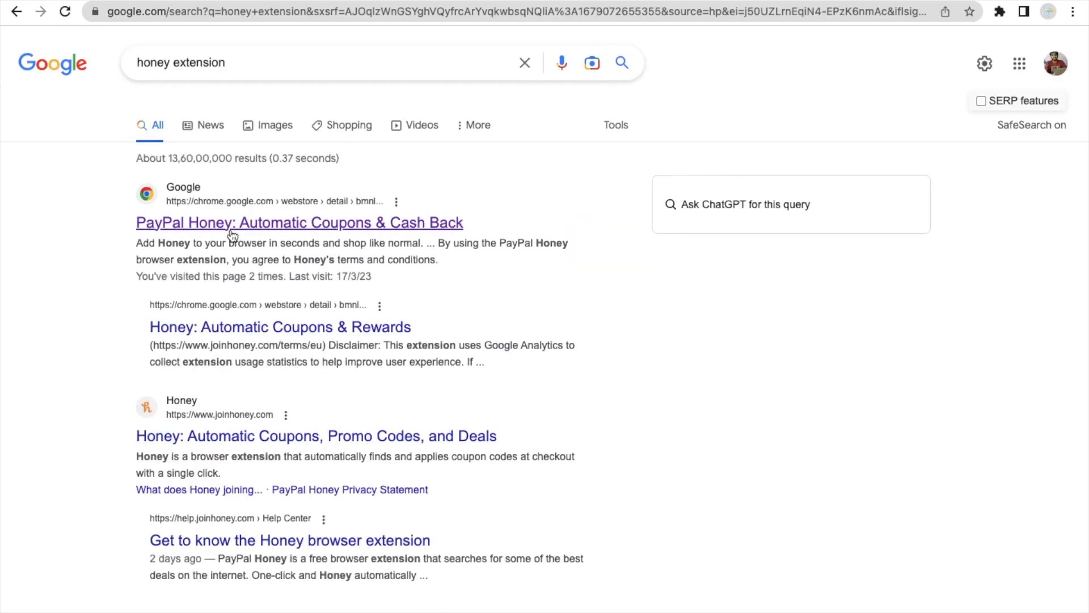
Step: Add the Honey: Automatic Coupons & Rewards extension to Chrome from its Web Store listing
click(298, 222)
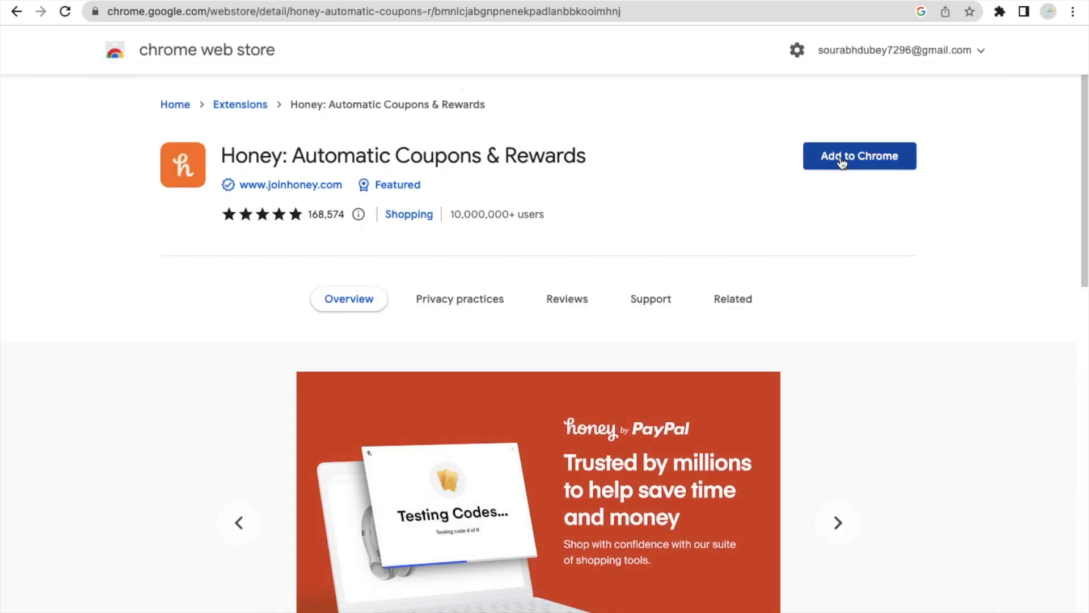
click(859, 156)
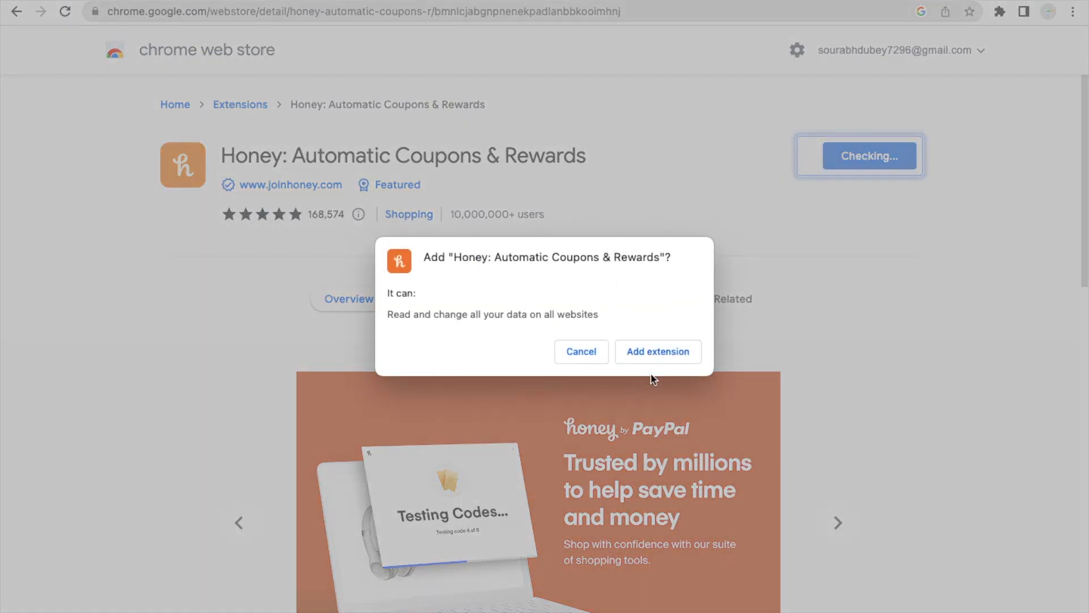
click(656, 351)
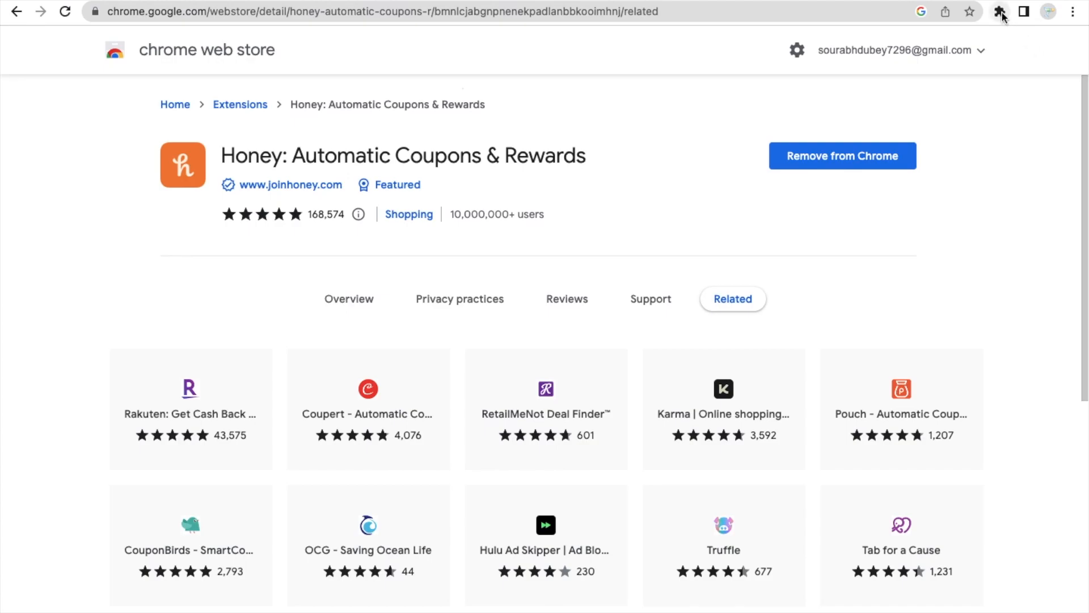
click(998, 12)
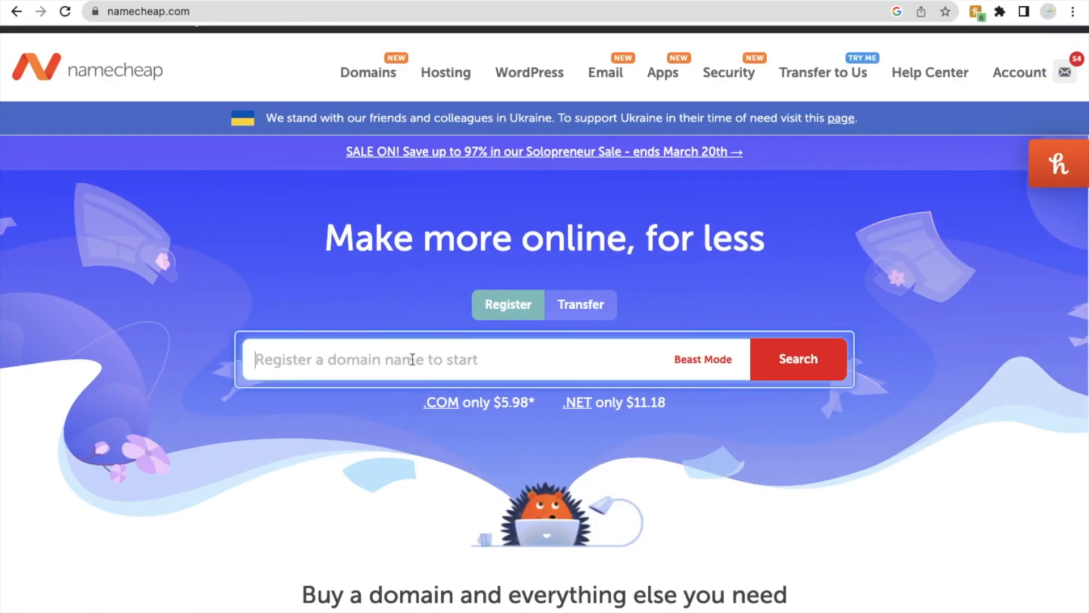
Step: Search Namecheap for domains named "newtcbworld" to see availability and prices
text(newtcb)
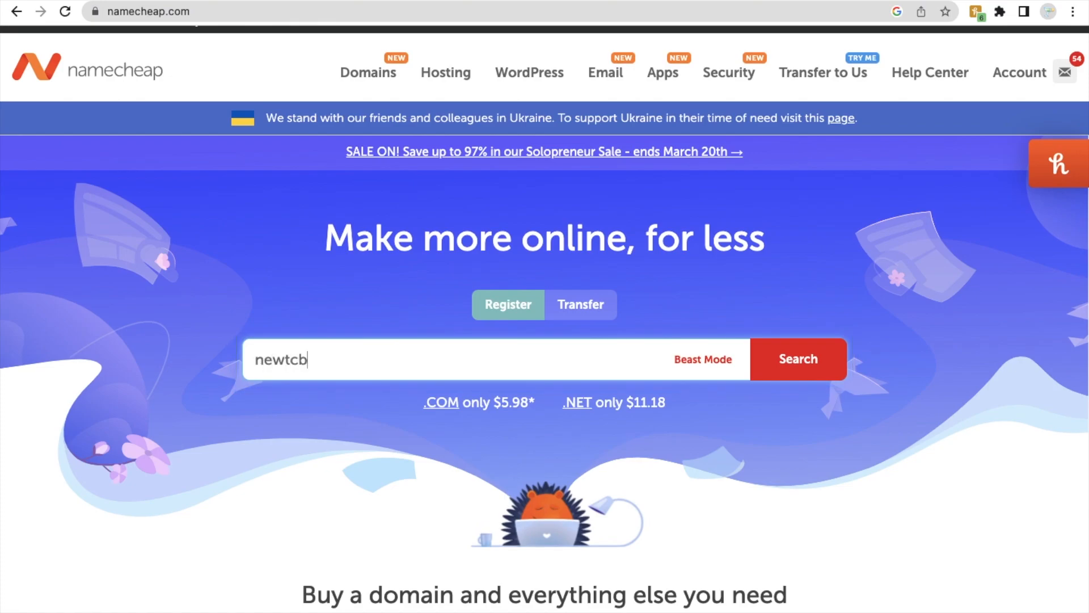
text(world)
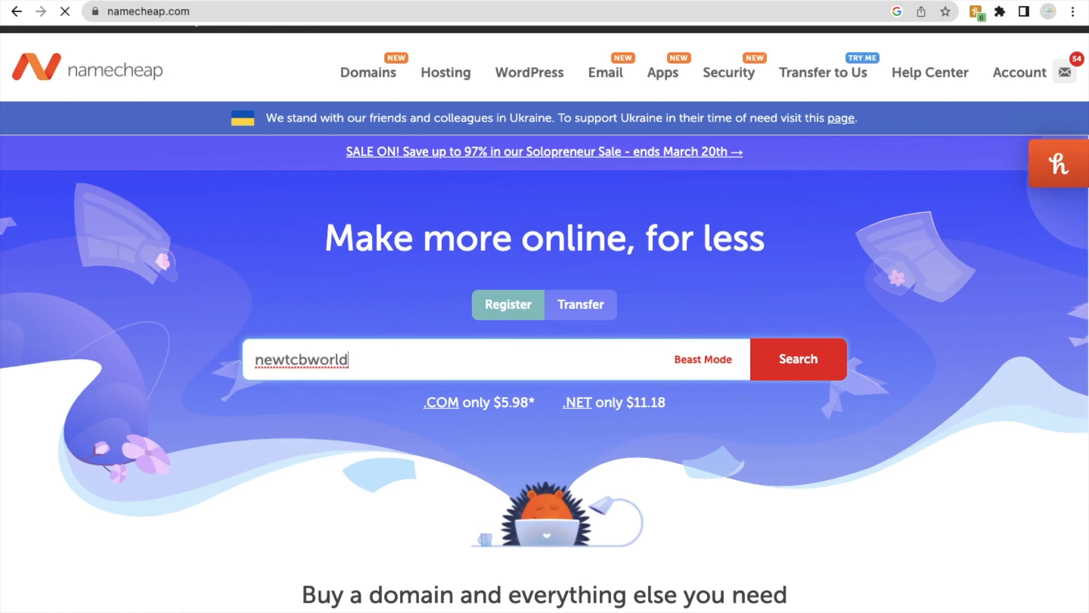
click(797, 359)
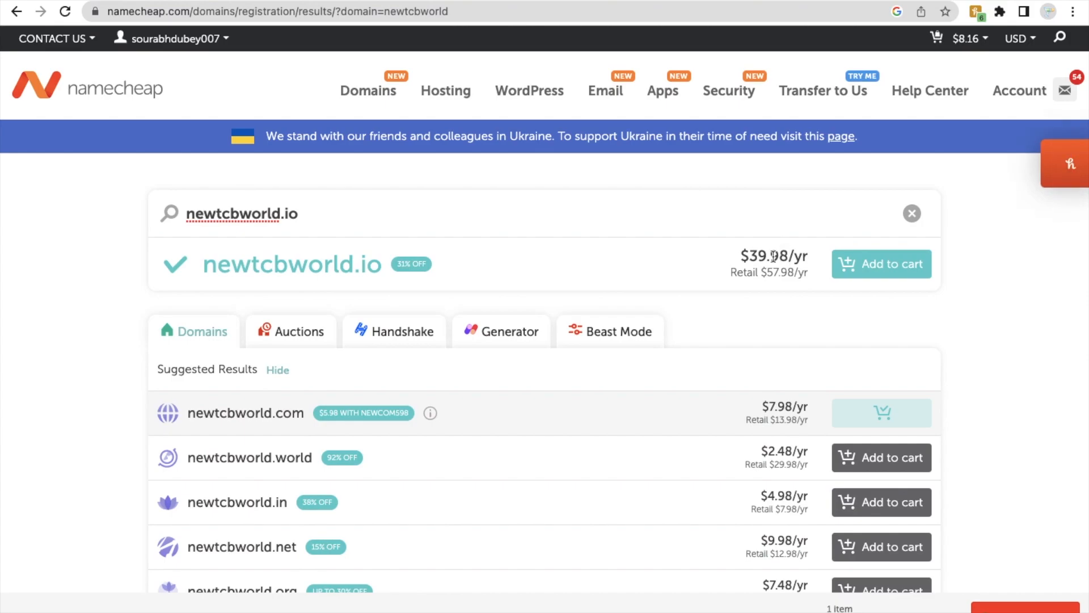
Step: Add newtcbworld.io to the cart and review it so only the .io domain remains at $39.98
click(880, 264)
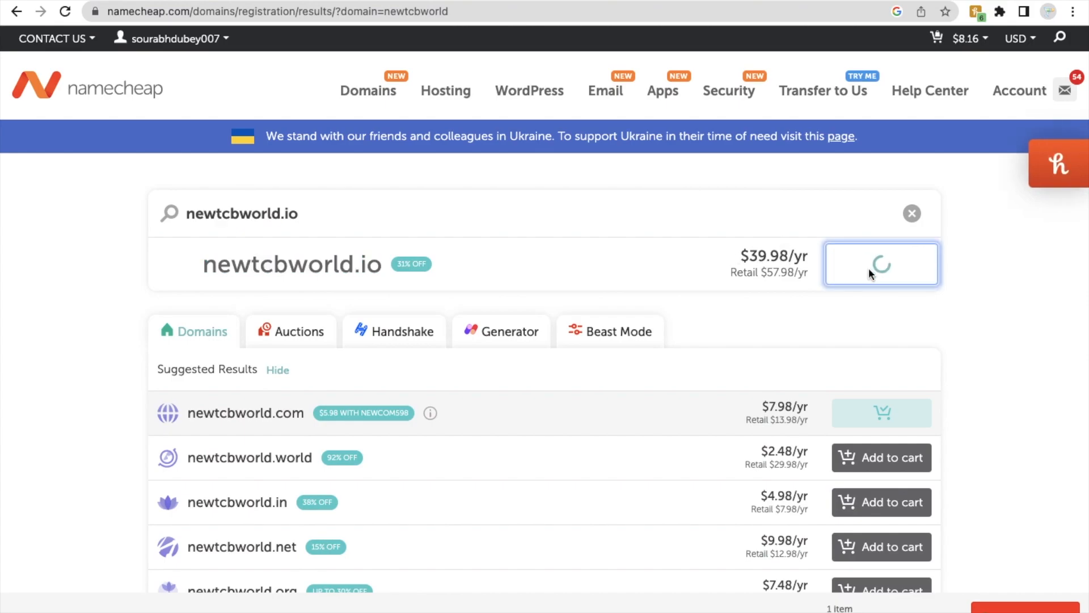
click(880, 263)
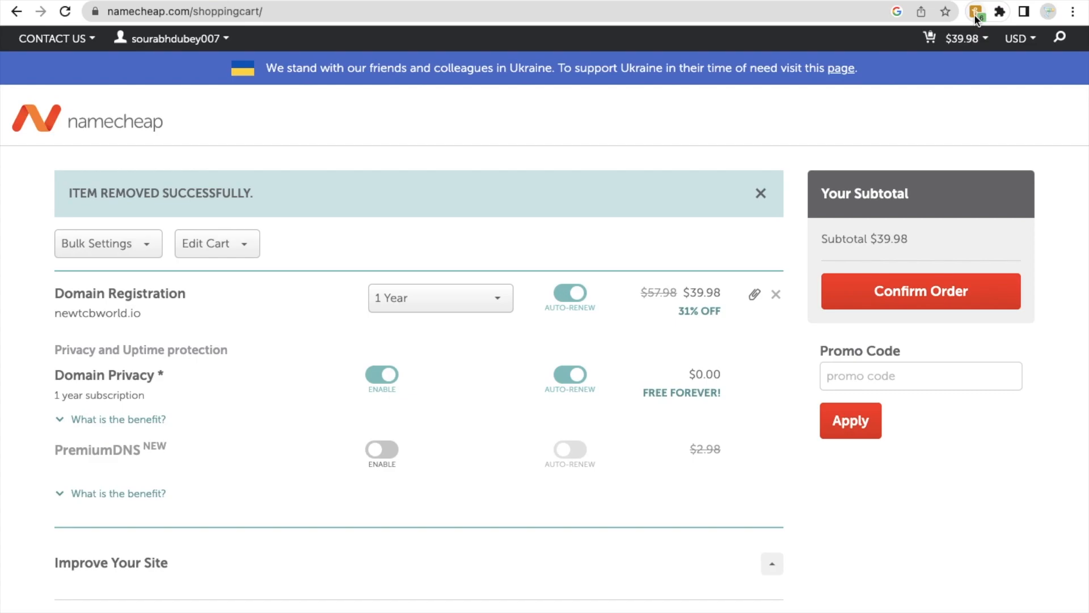
Step: Let Honey test and apply its best coupon, dropping newtcbworld.io from $39.98 to $35.98
click(977, 11)
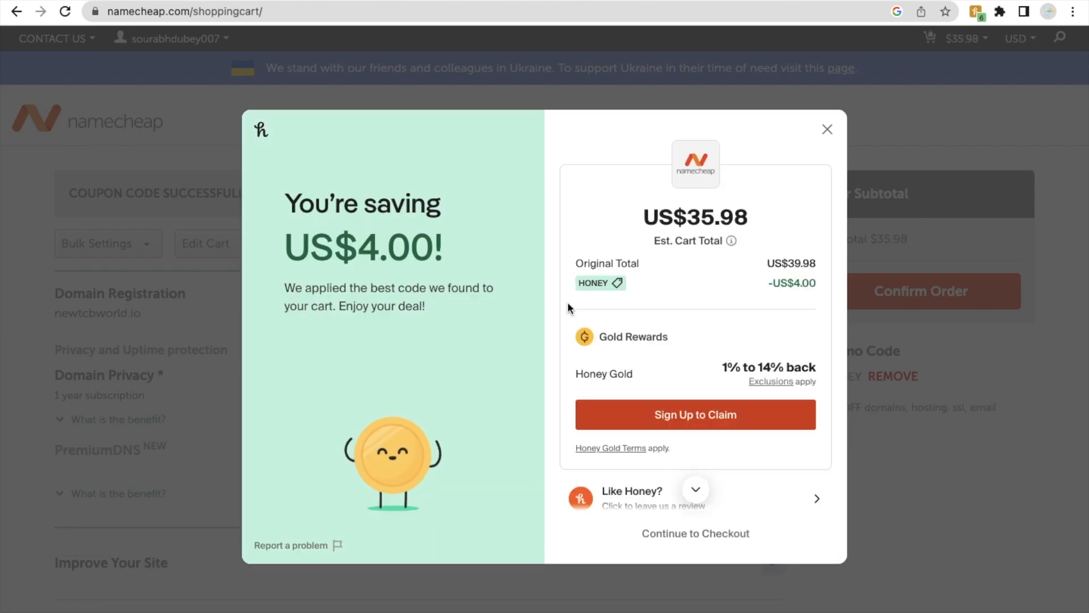
mouse_move(806, 285)
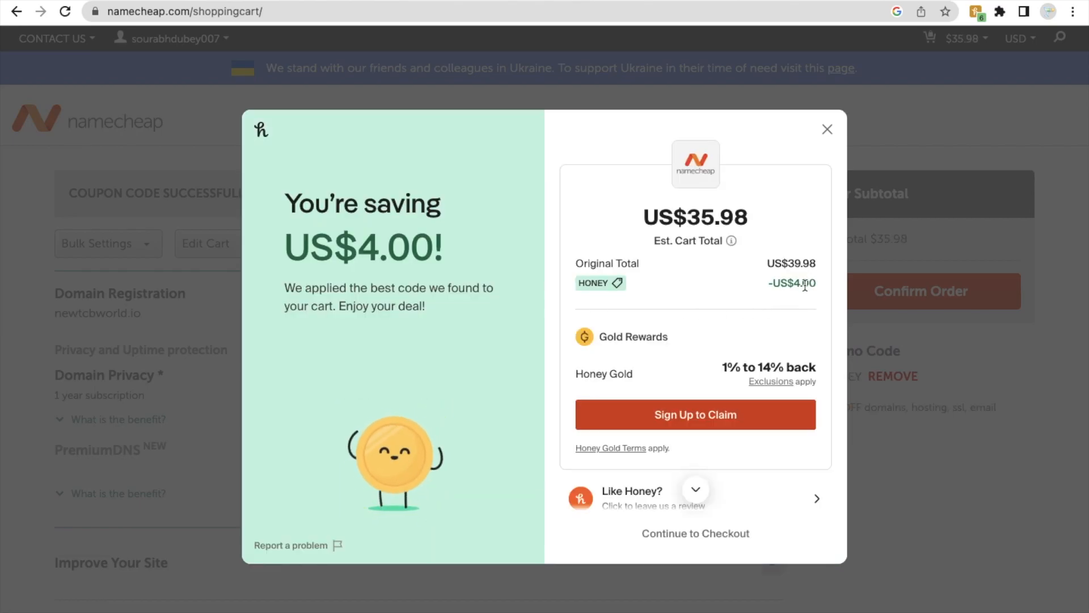
click(827, 129)
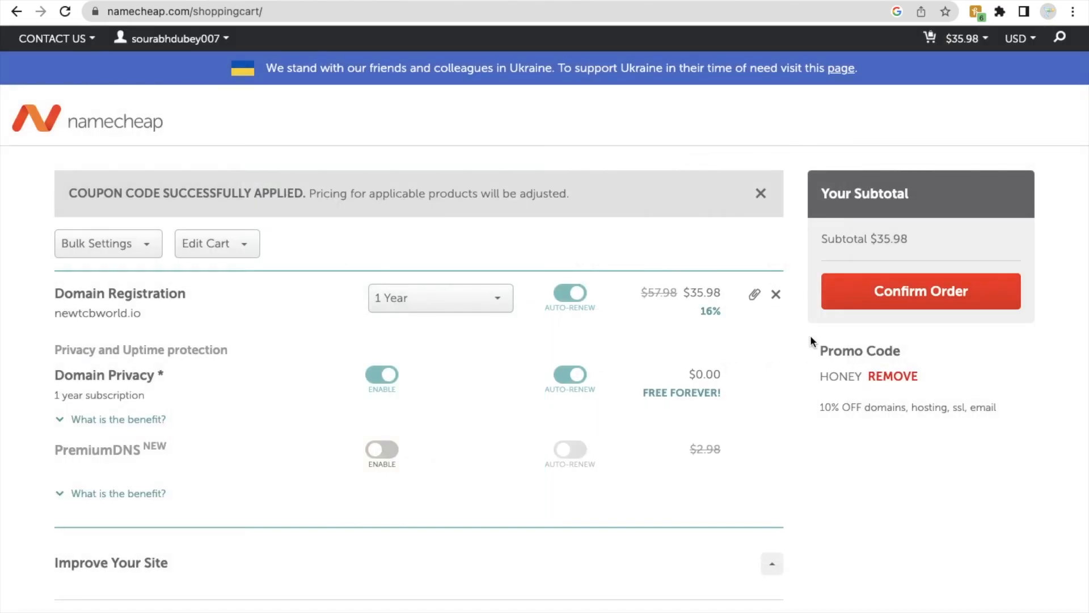